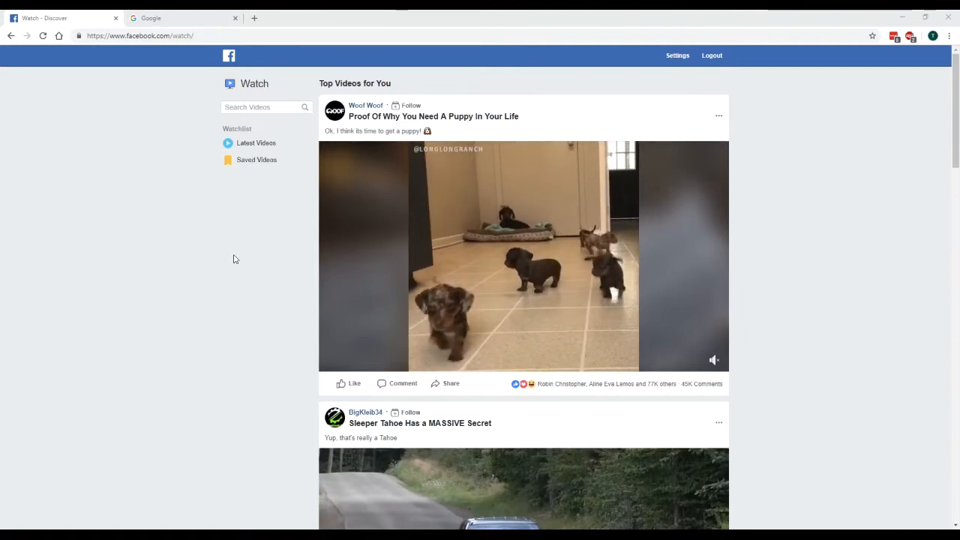
Scroll the Watch feed past puppy, truck and recipe videos to the Russian girl post
scroll(down, 3)
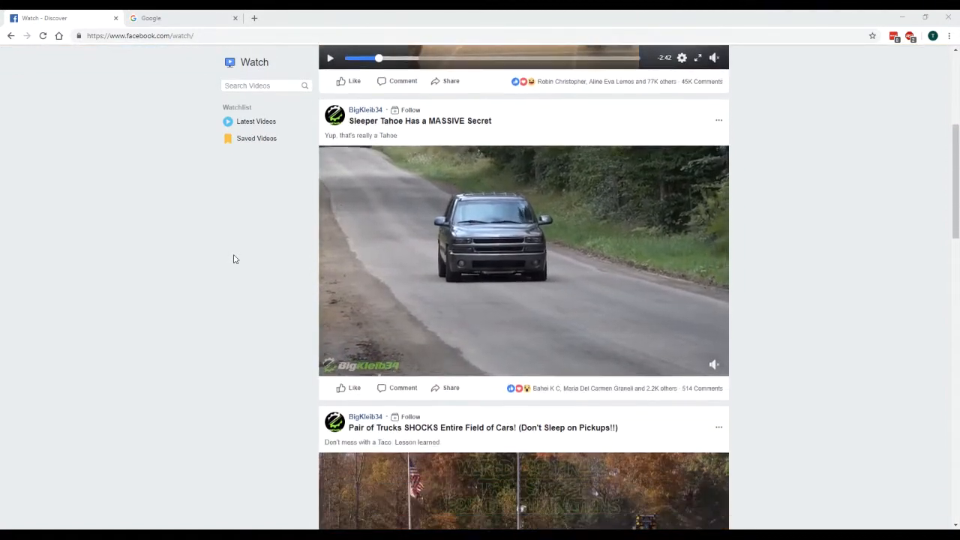
scroll(down, 3)
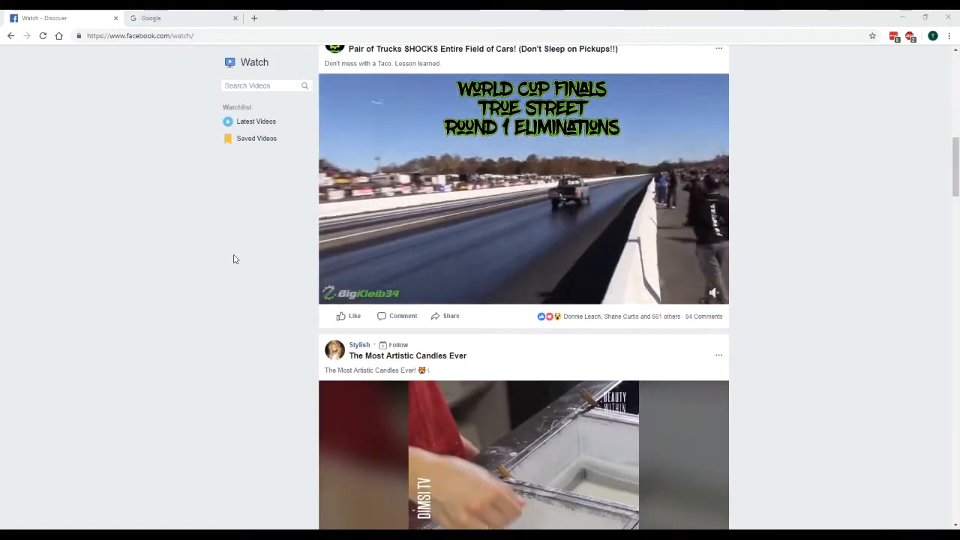
scroll(down, 3)
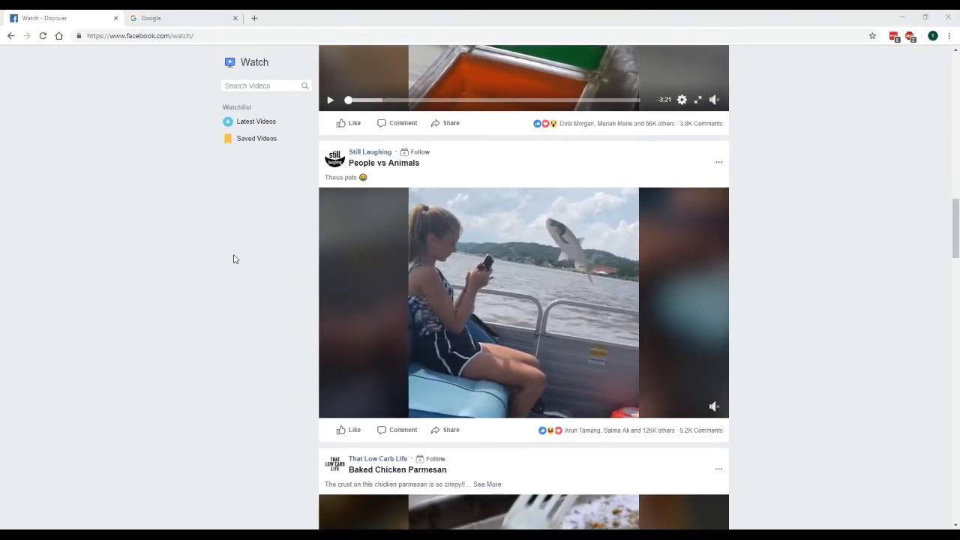
scroll(down, 3)
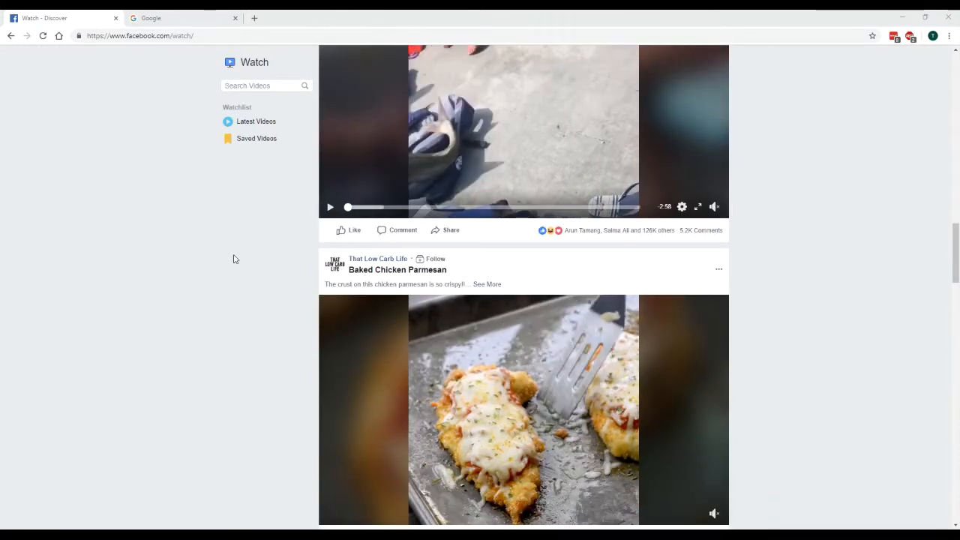
scroll(down, 3)
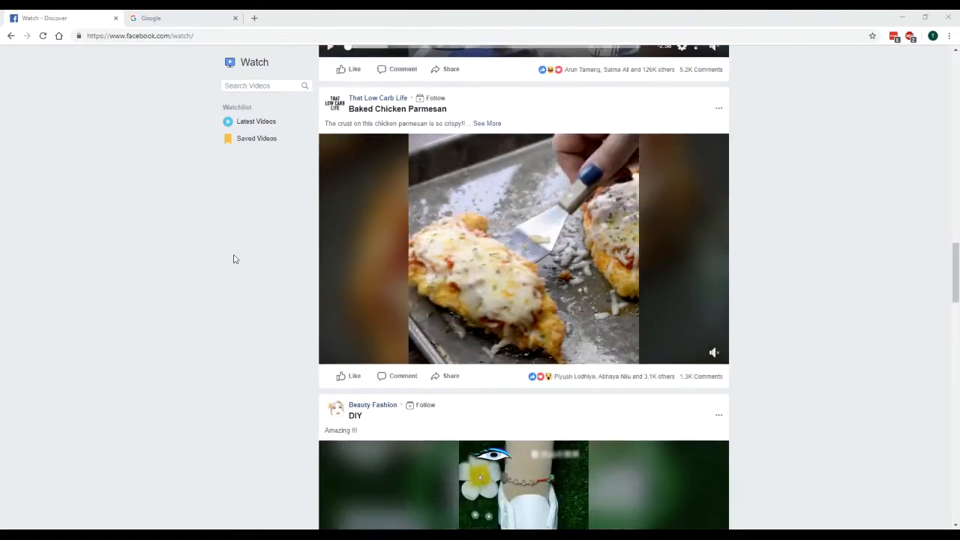
scroll(down, 3)
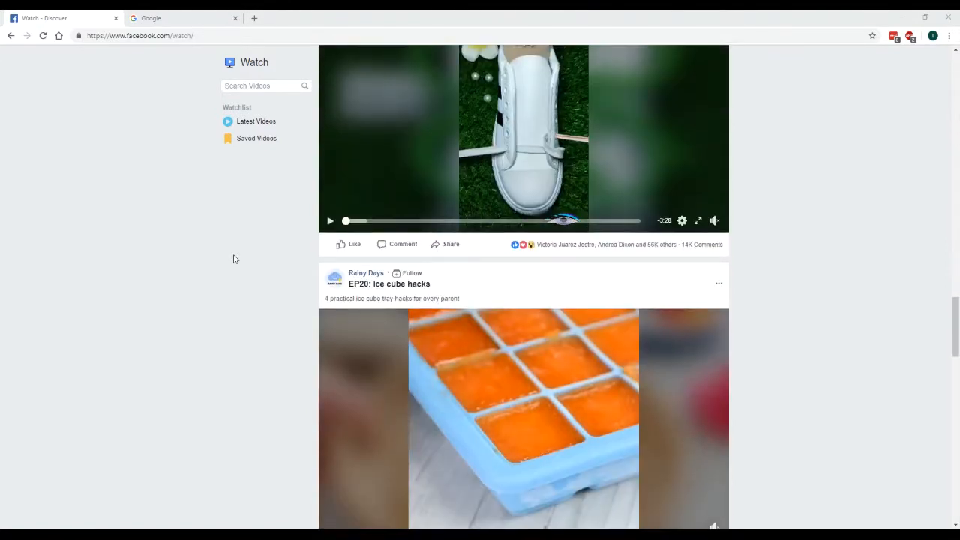
scroll(down, 3)
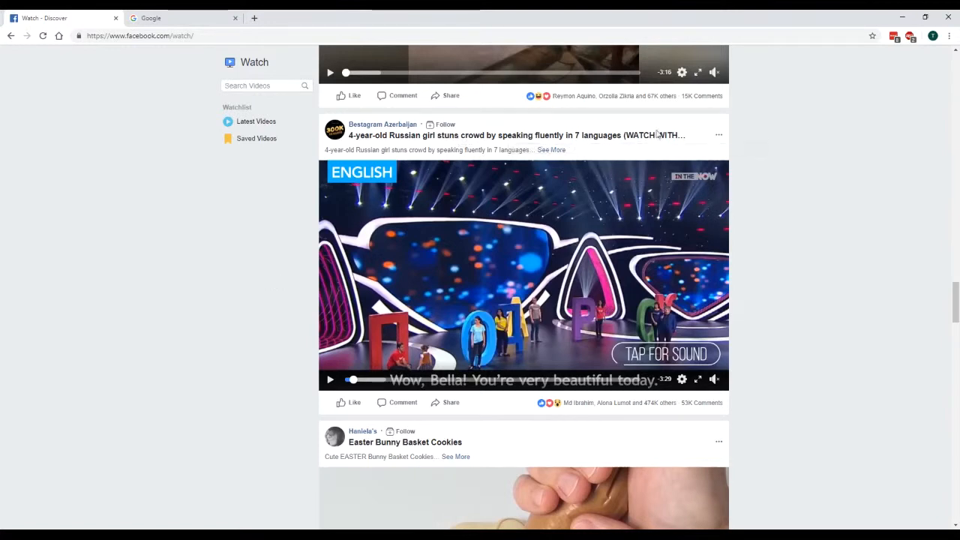
mouse_move(722, 142)
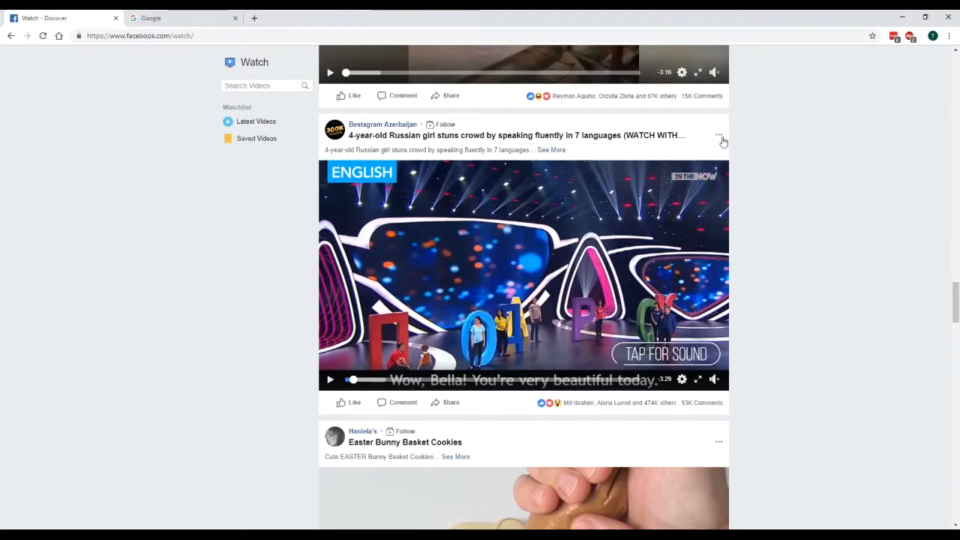
Open and dismiss the post's options menu, then pause the Russian girl video a few seconds in
click(719, 135)
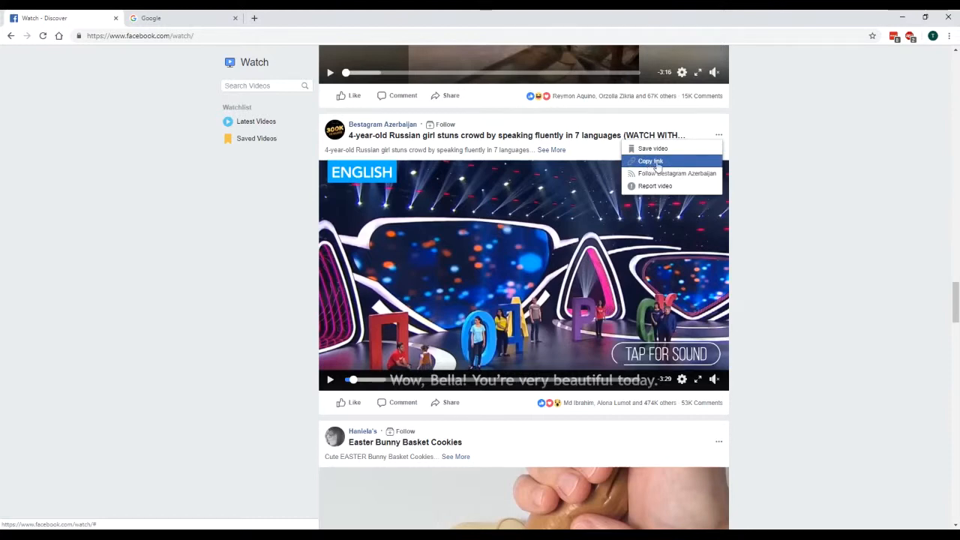
mouse_move(672, 165)
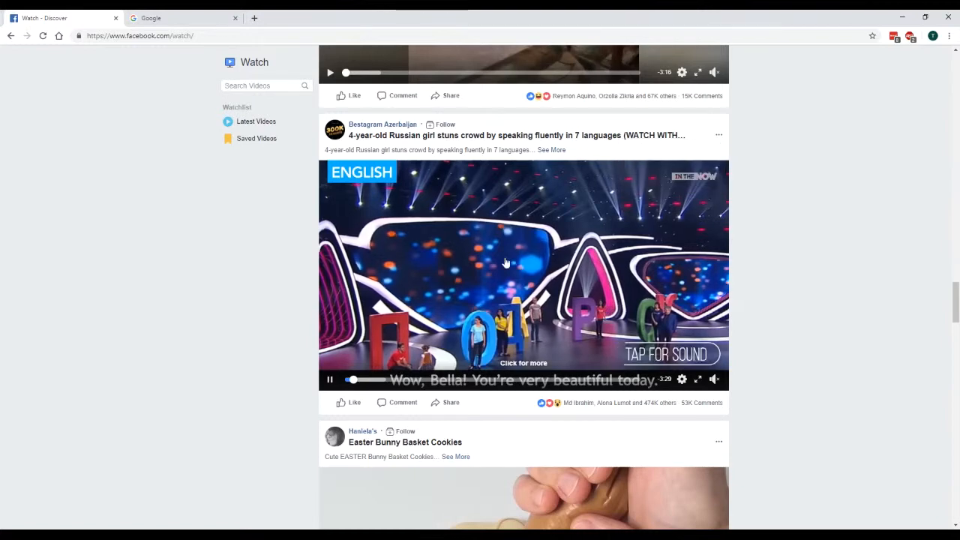
click(506, 262)
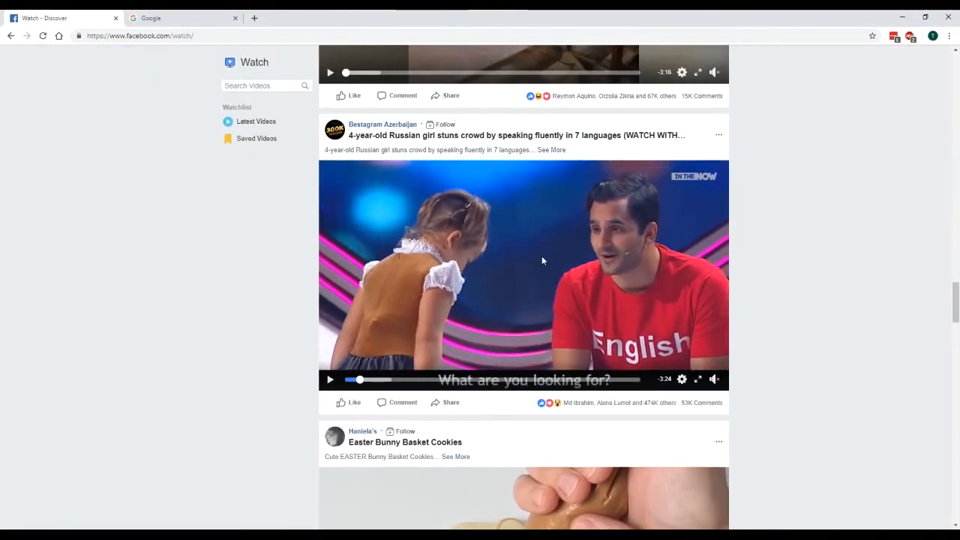
Show the paused video's URL, select the whole address and bring up its copy menu
right_click(543, 261)
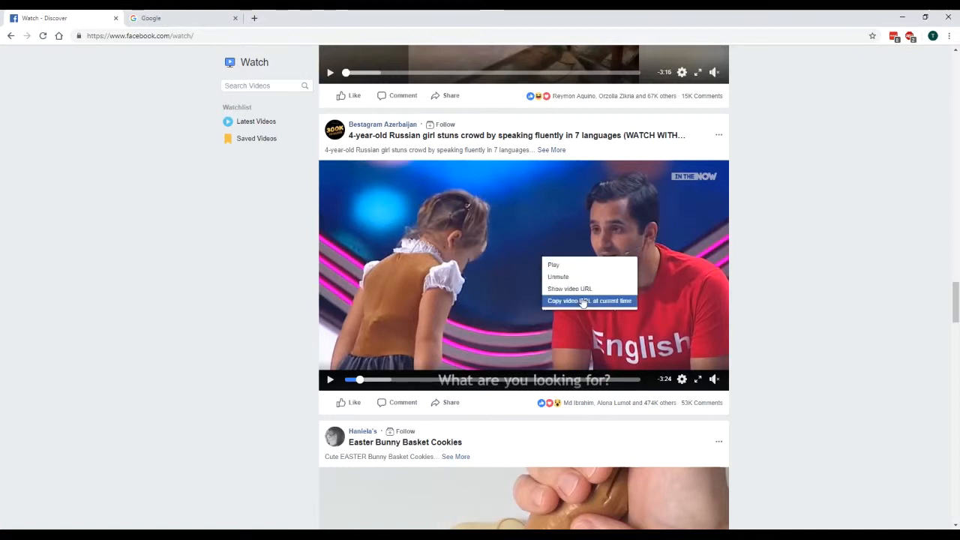
mouse_move(570, 289)
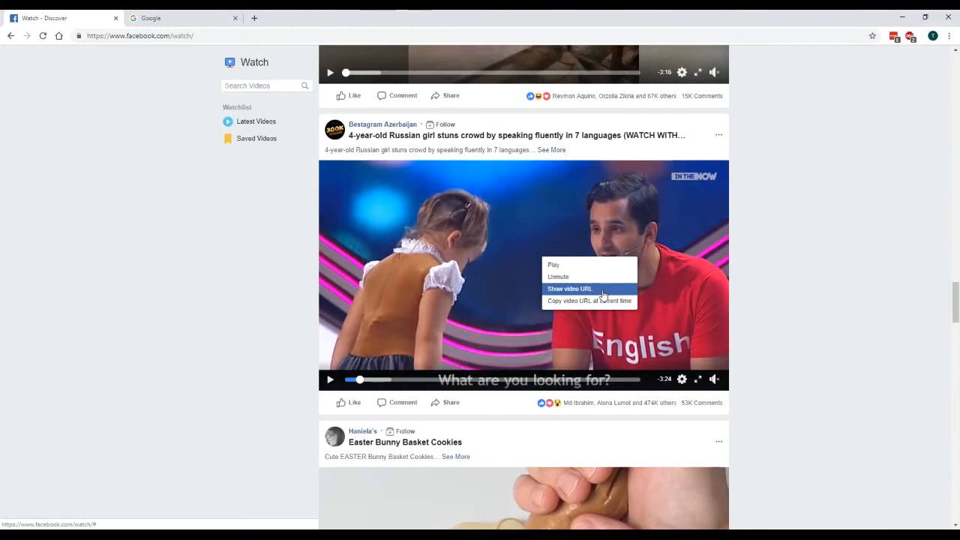
click(569, 289)
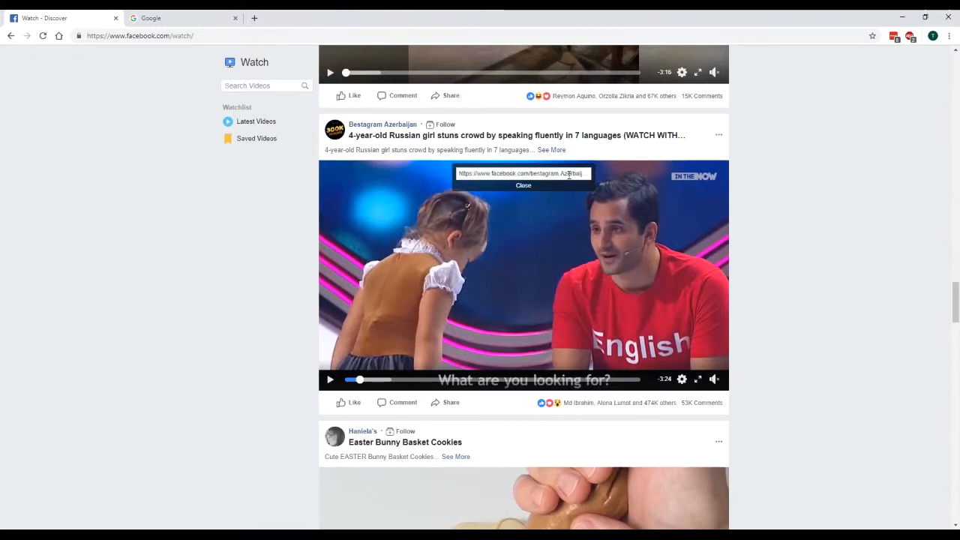
triple_click(523, 174)
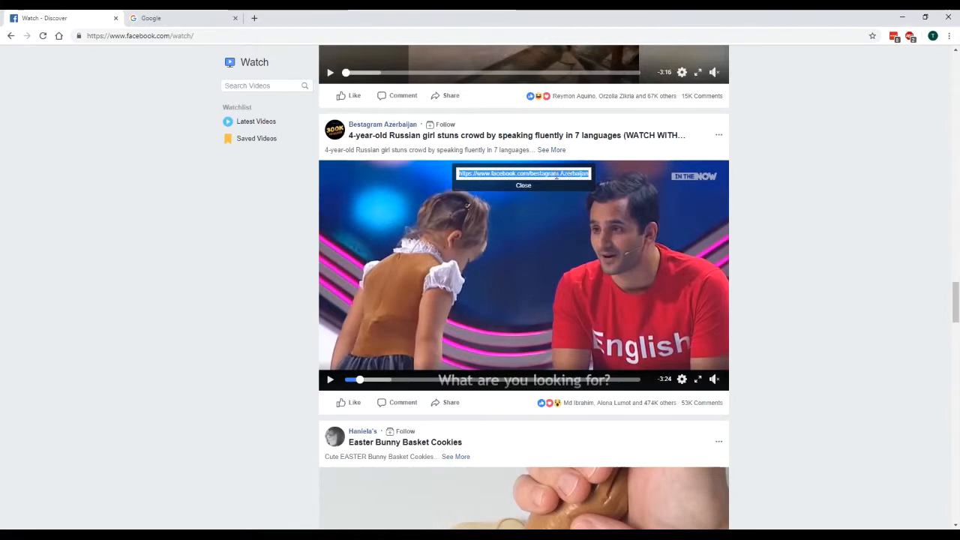
right_click(523, 173)
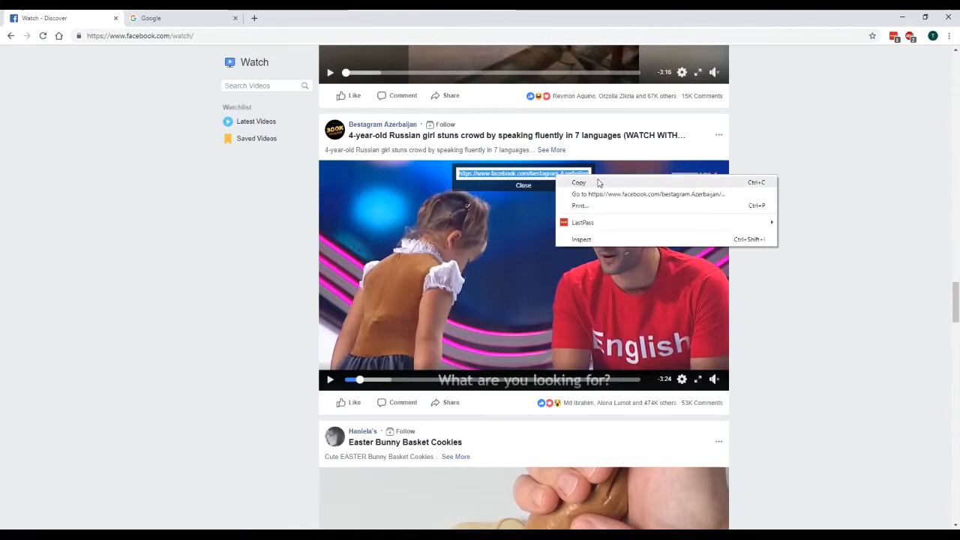
mouse_move(638, 194)
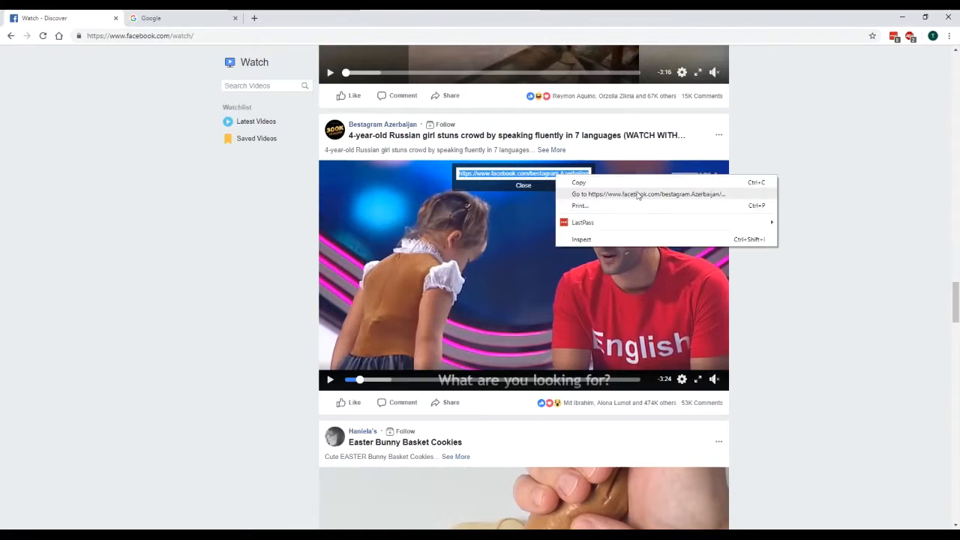
mouse_move(689, 196)
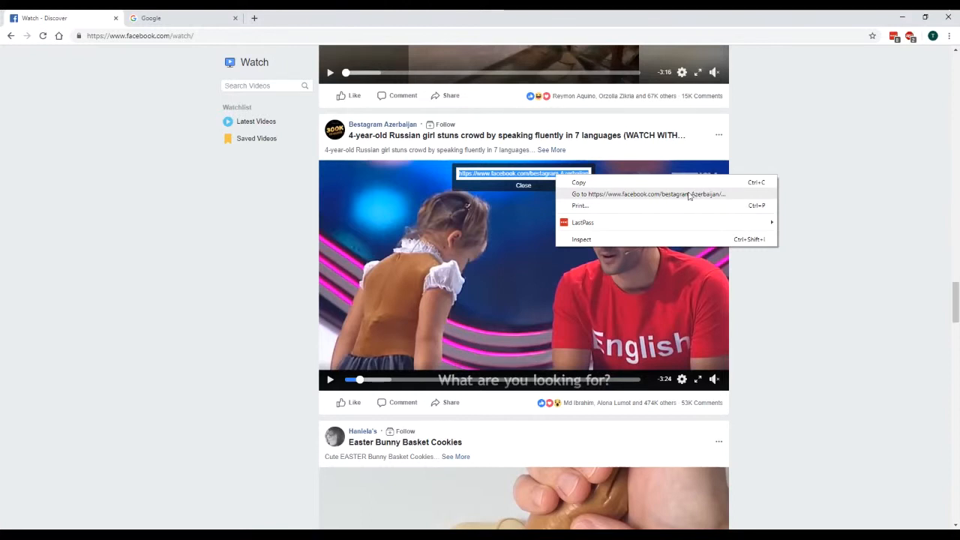
mouse_move(657, 186)
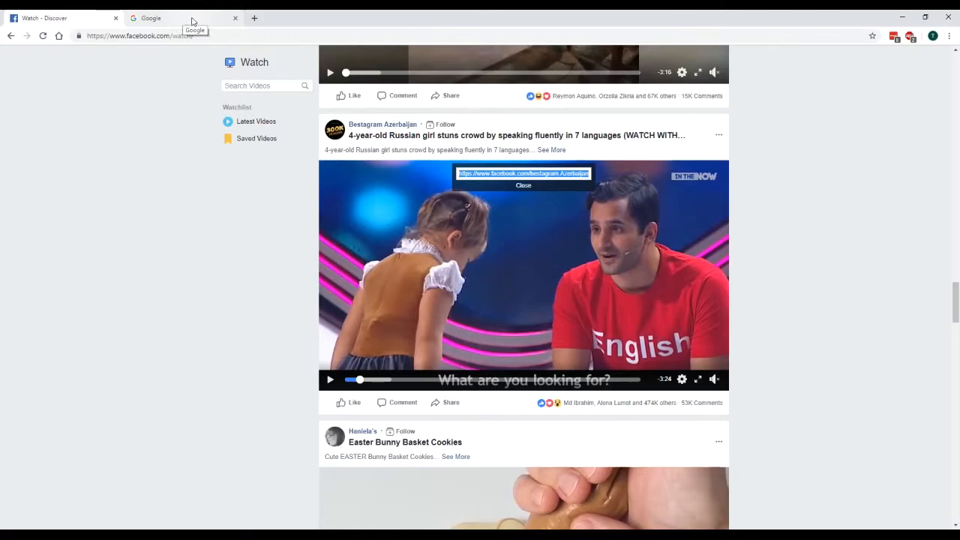
Paste the copied Facebook watch URL into the second tab's address bar and load it
click(181, 17)
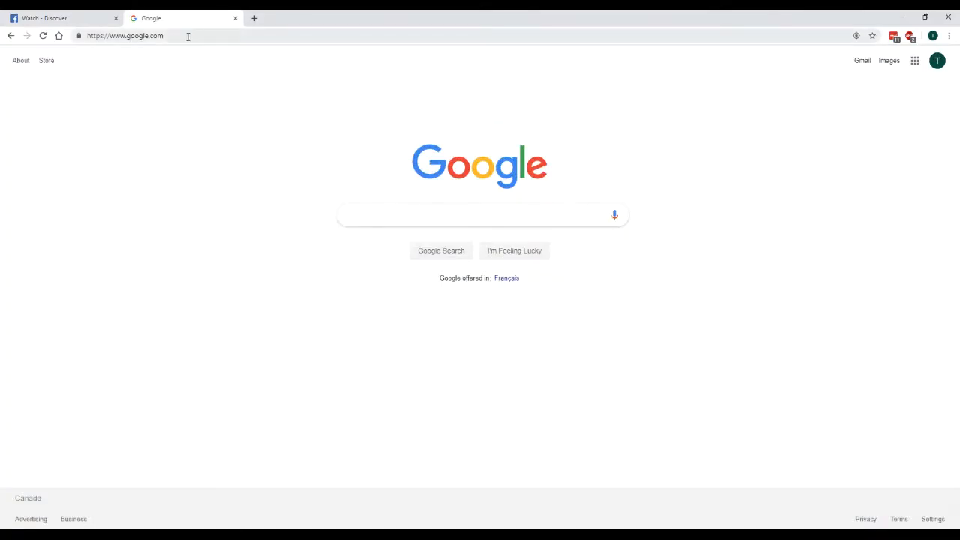
click(124, 36)
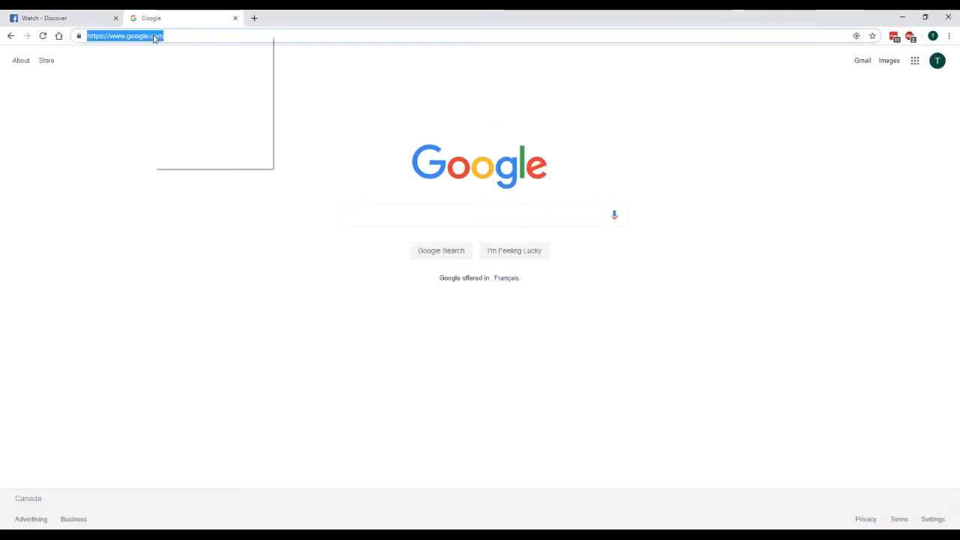
right_click(124, 36)
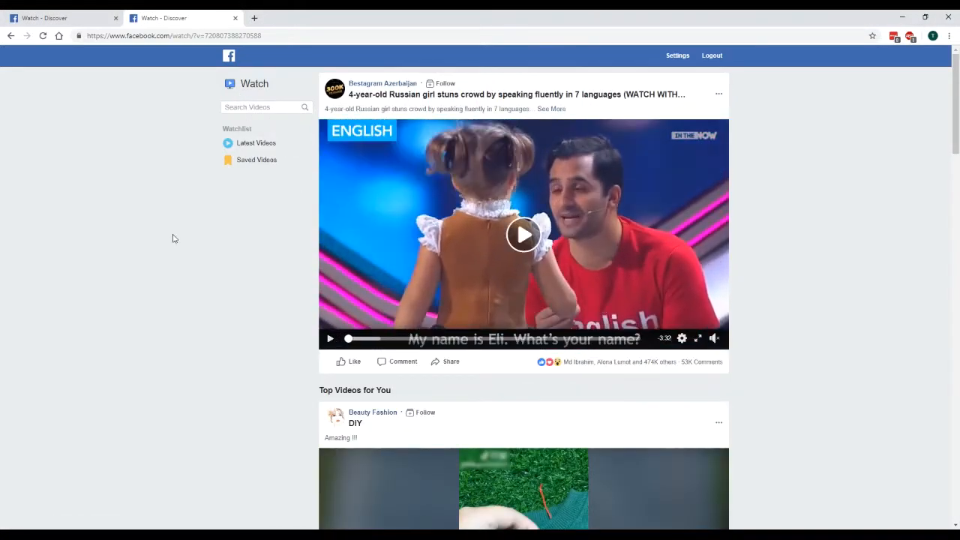
click(172, 36)
text(mbasic)
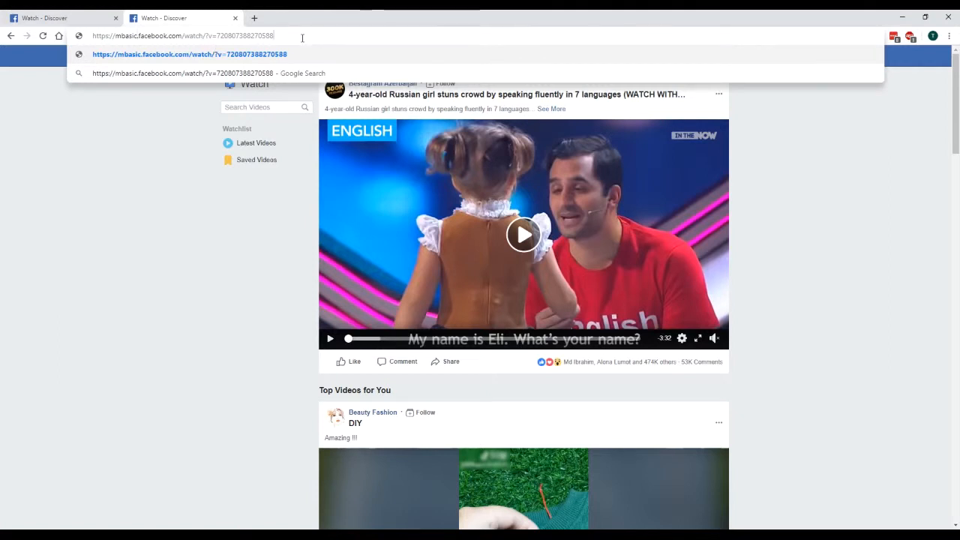
mouse_move(155, 28)
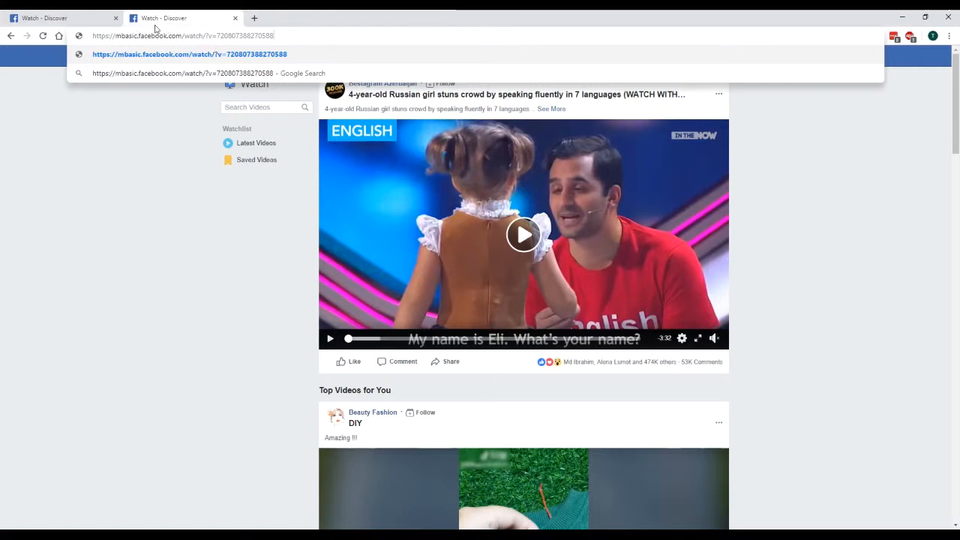
Replace www with mbasic in the video's address and load the basic page
double_click(123, 35)
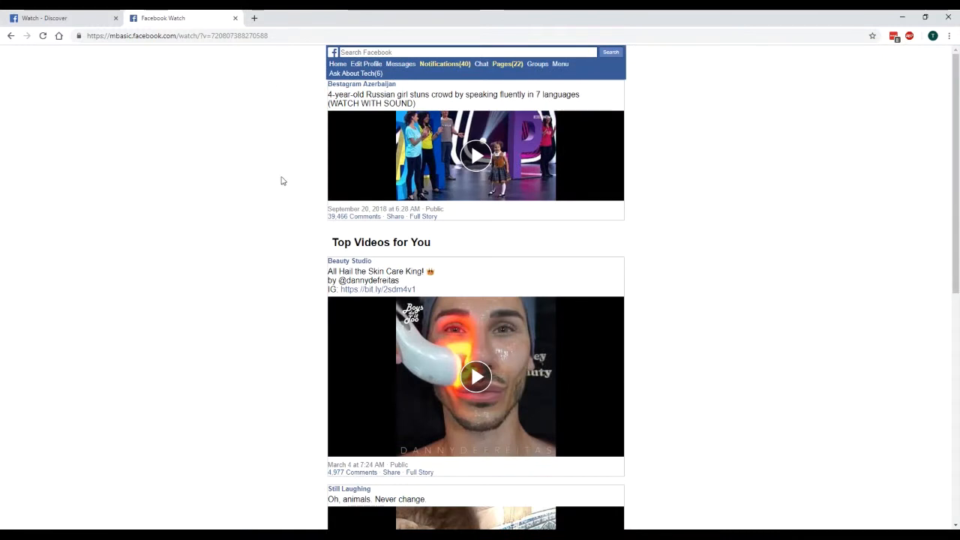
mouse_move(437, 80)
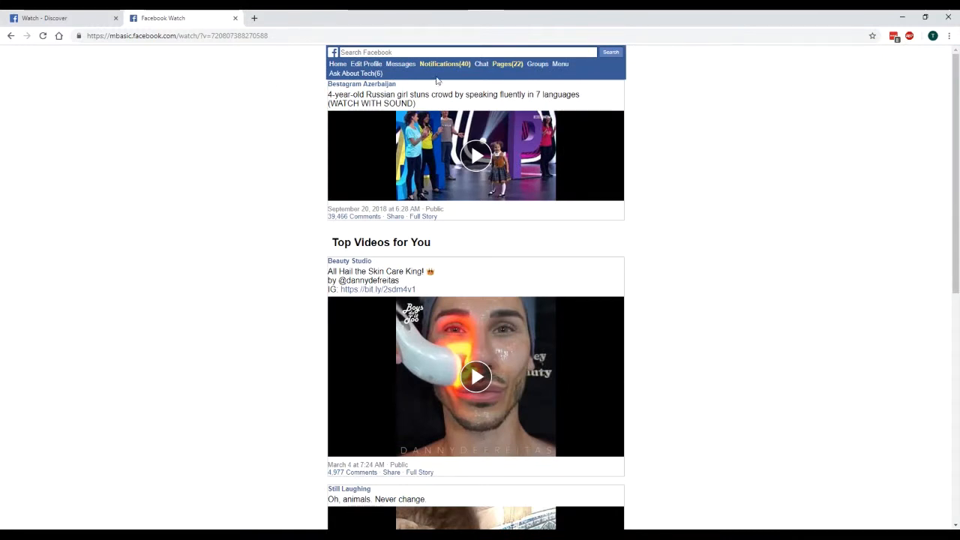
Scroll to the top video and open its thumbnail's link menu
scroll(down, 3)
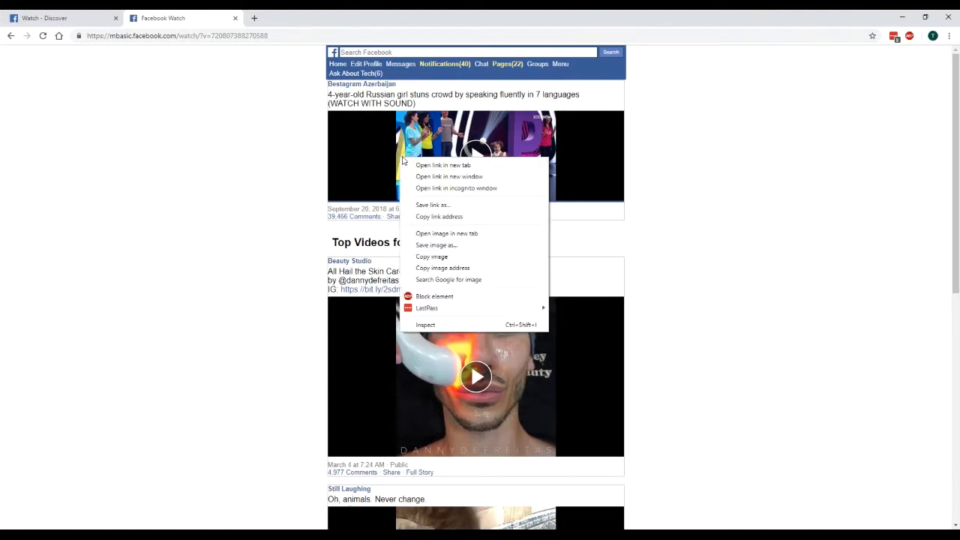
mouse_move(474, 221)
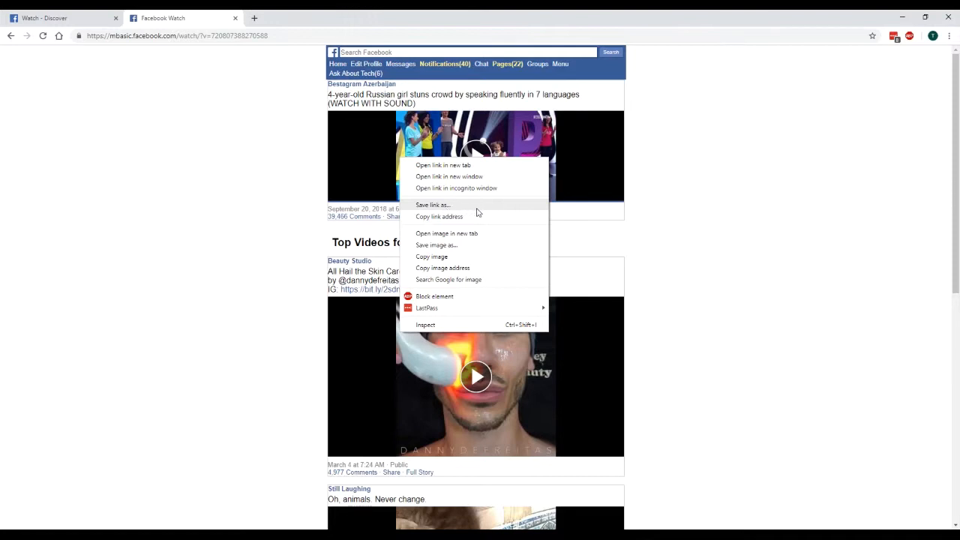
mouse_move(472, 210)
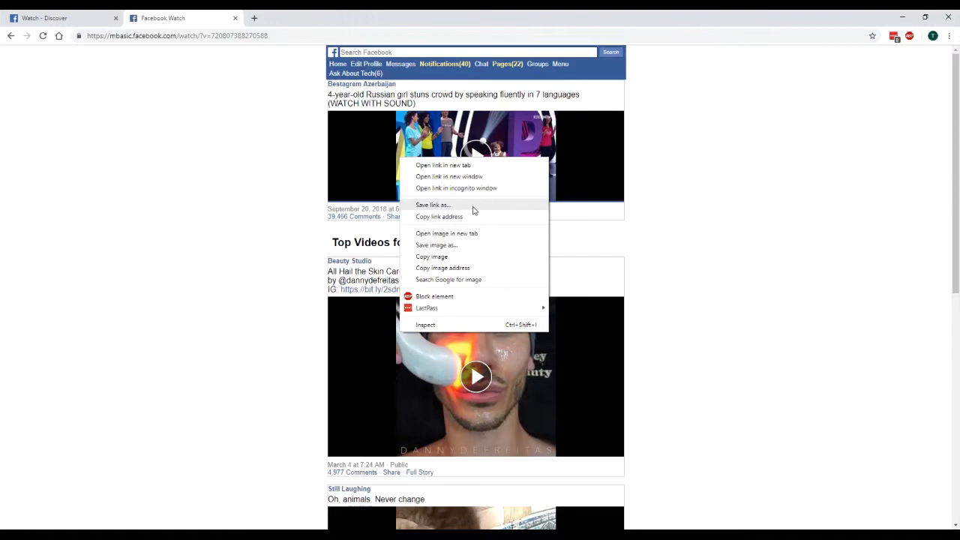
Save the thumbnail link as 'facebookvideo', then show the download in its folder
click(433, 205)
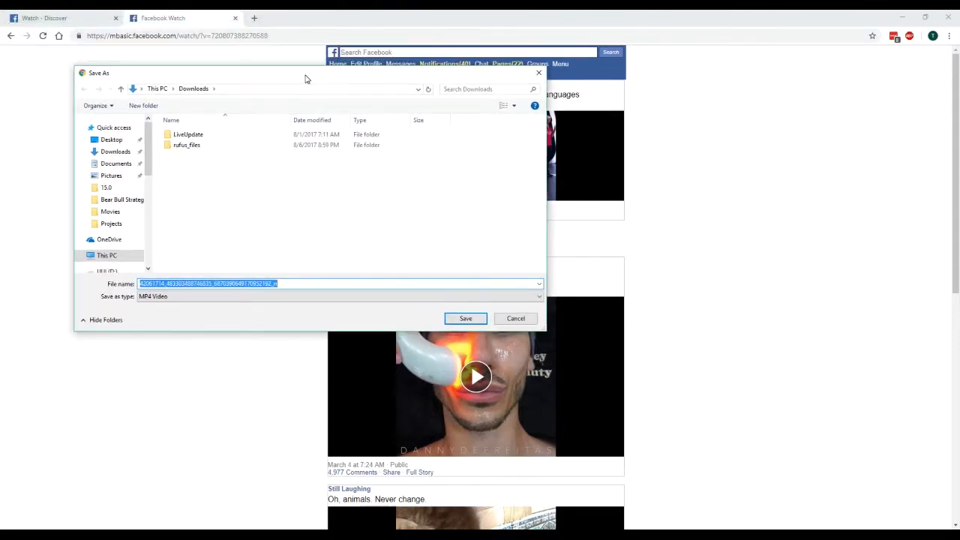
mouse_move(213, 237)
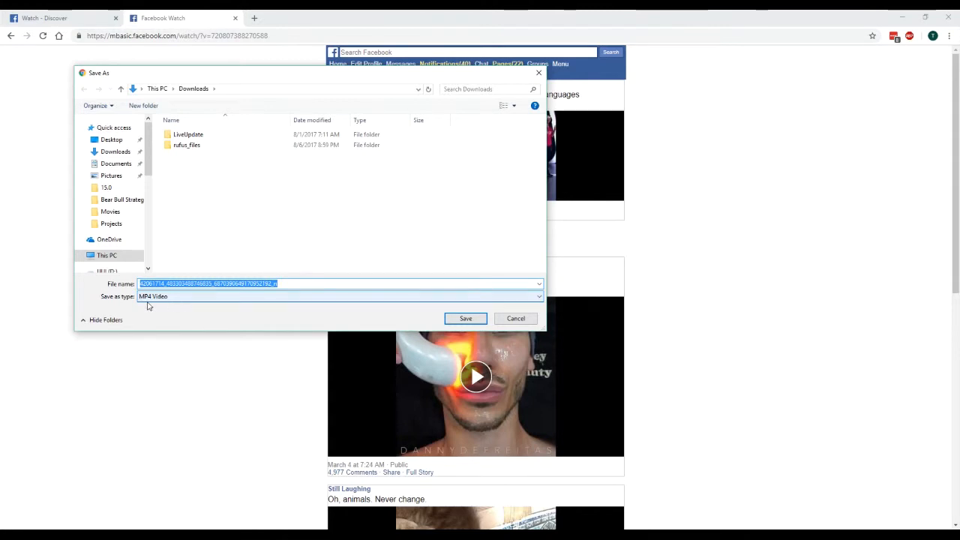
mouse_move(300, 296)
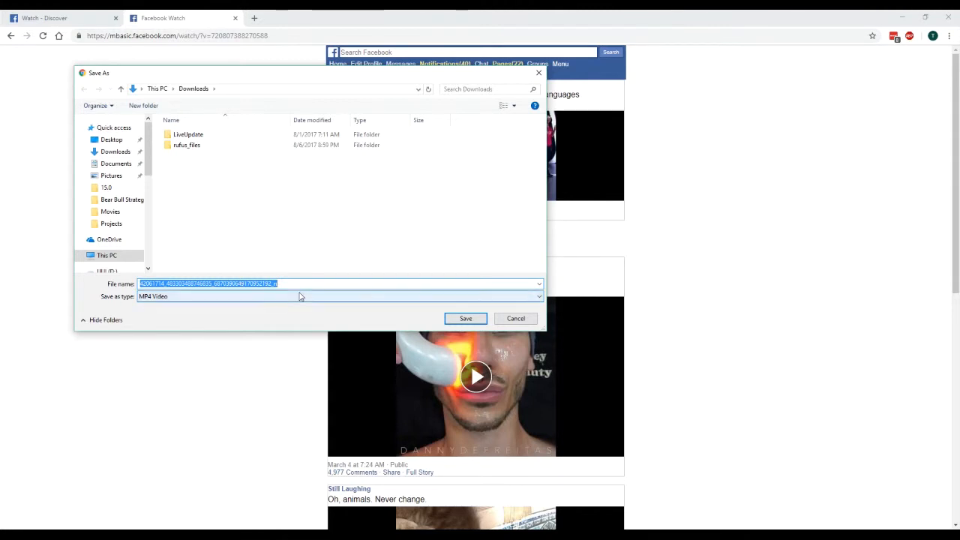
text(facebookvideo)
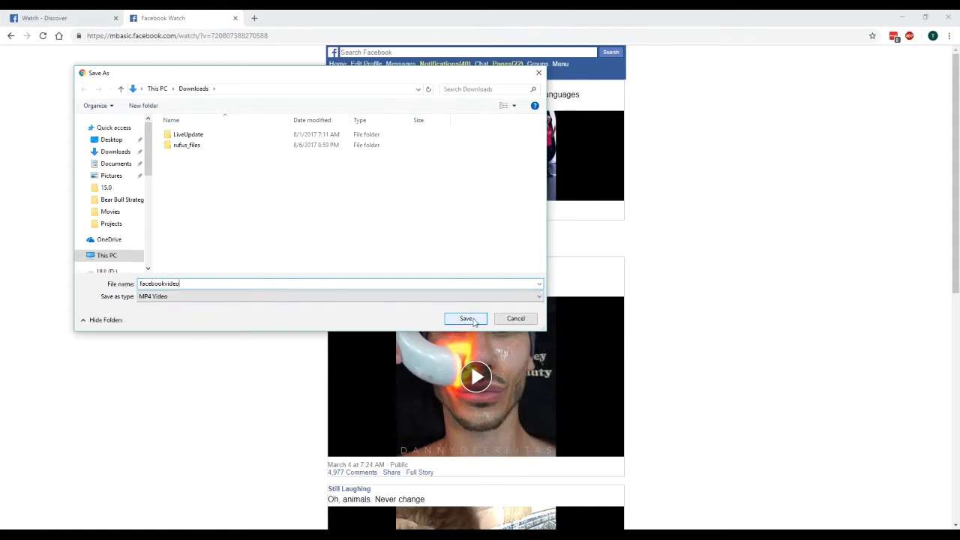
click(466, 318)
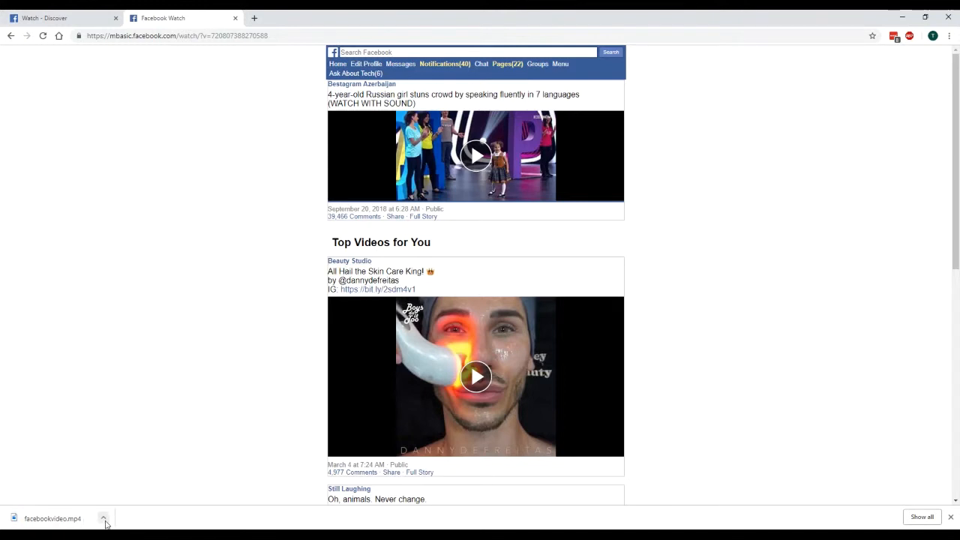
click(104, 518)
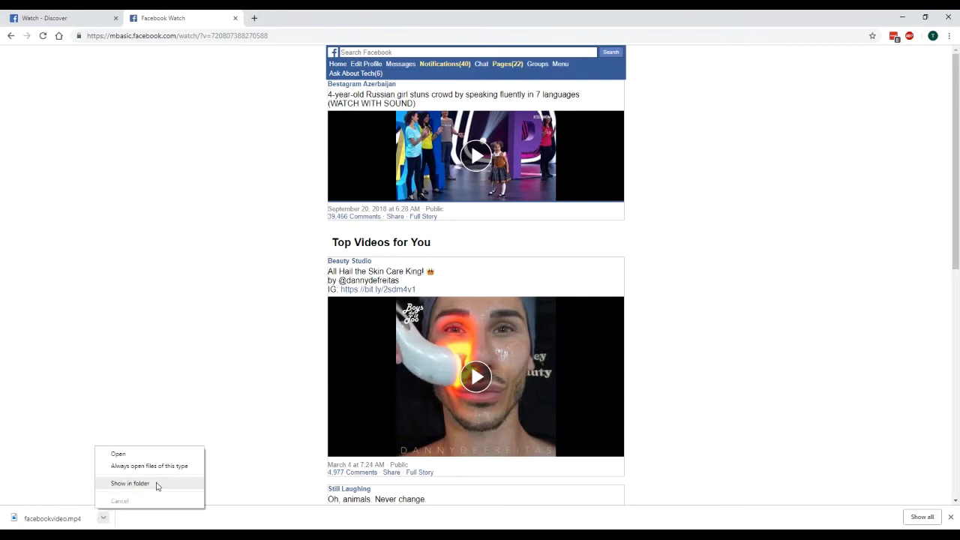
click(130, 483)
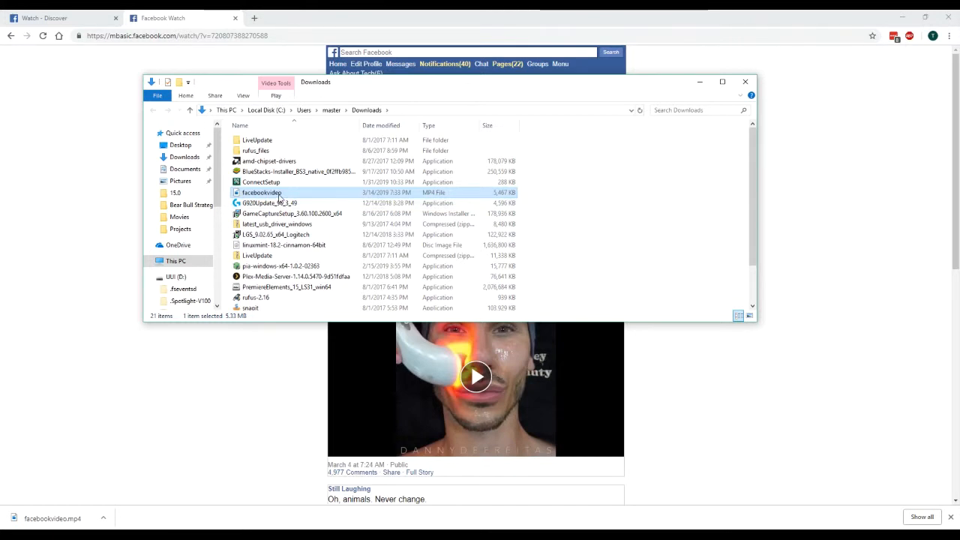
mouse_move(297, 197)
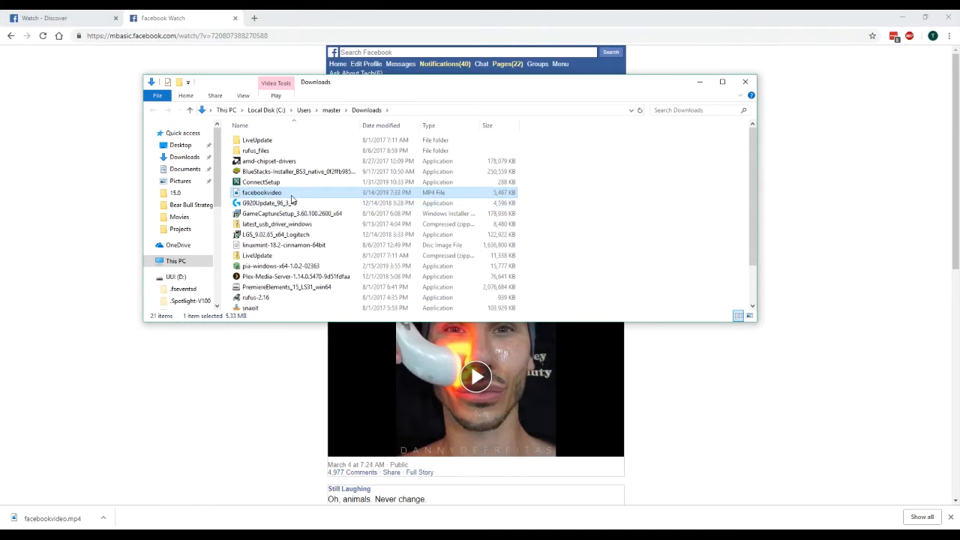
Open facebookvideo from Downloads, let the Russian girl clip play, then pause it
right_click(262, 192)
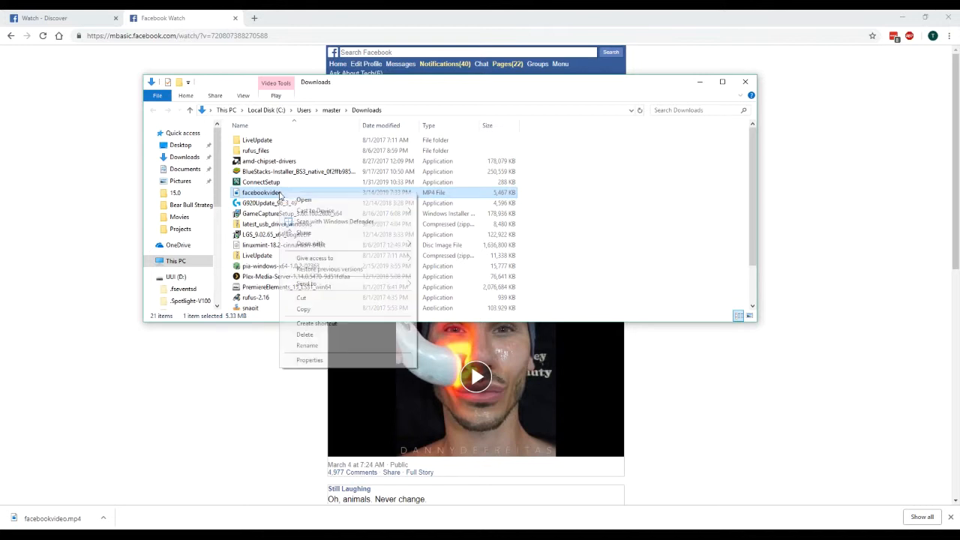
click(310, 243)
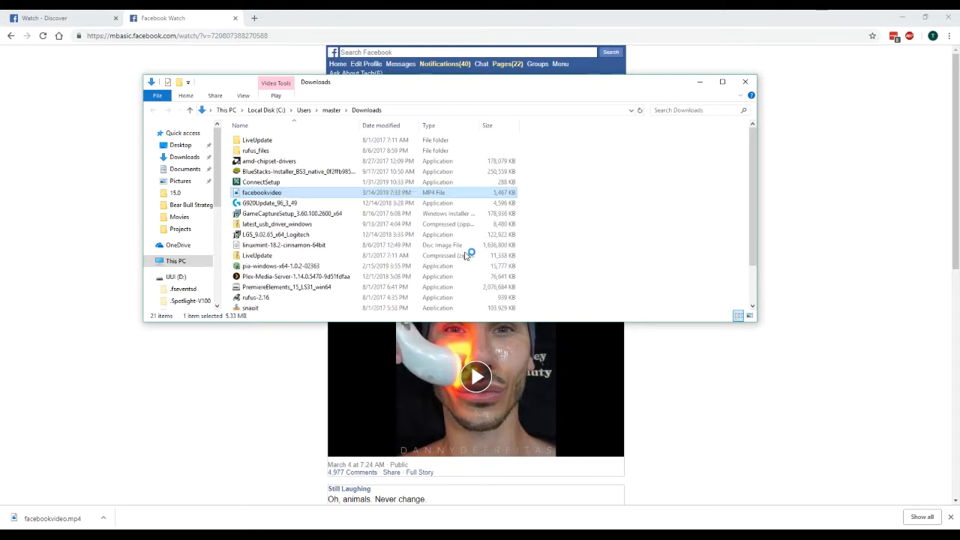
double_click(262, 192)
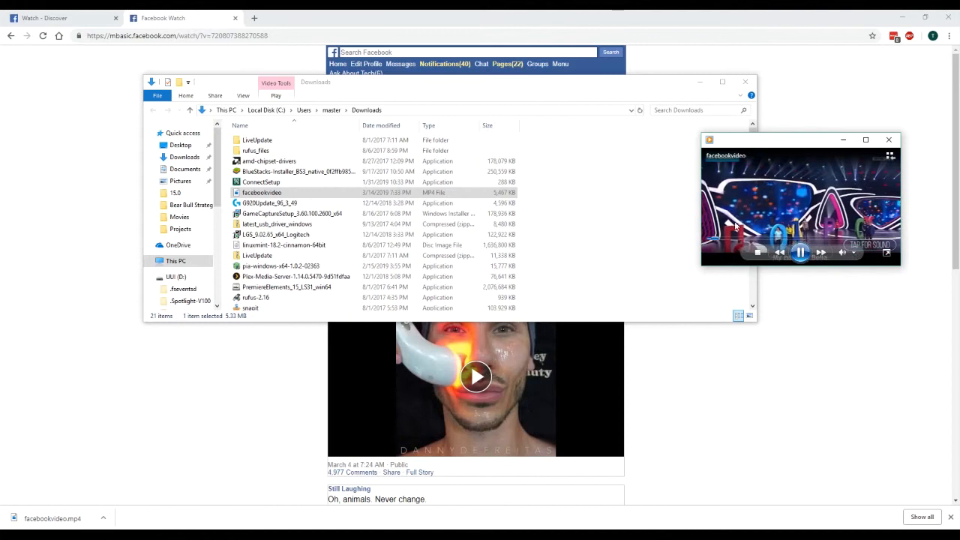
click(800, 252)
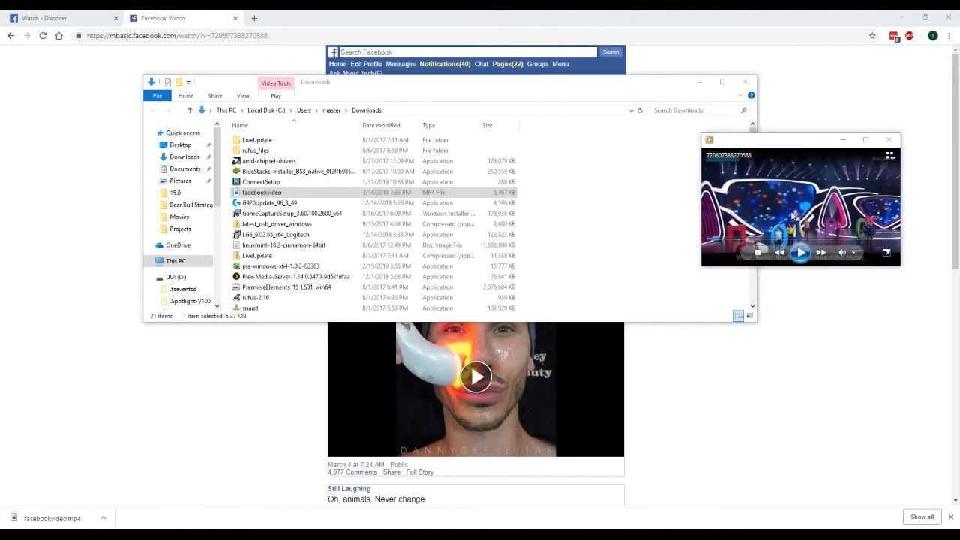